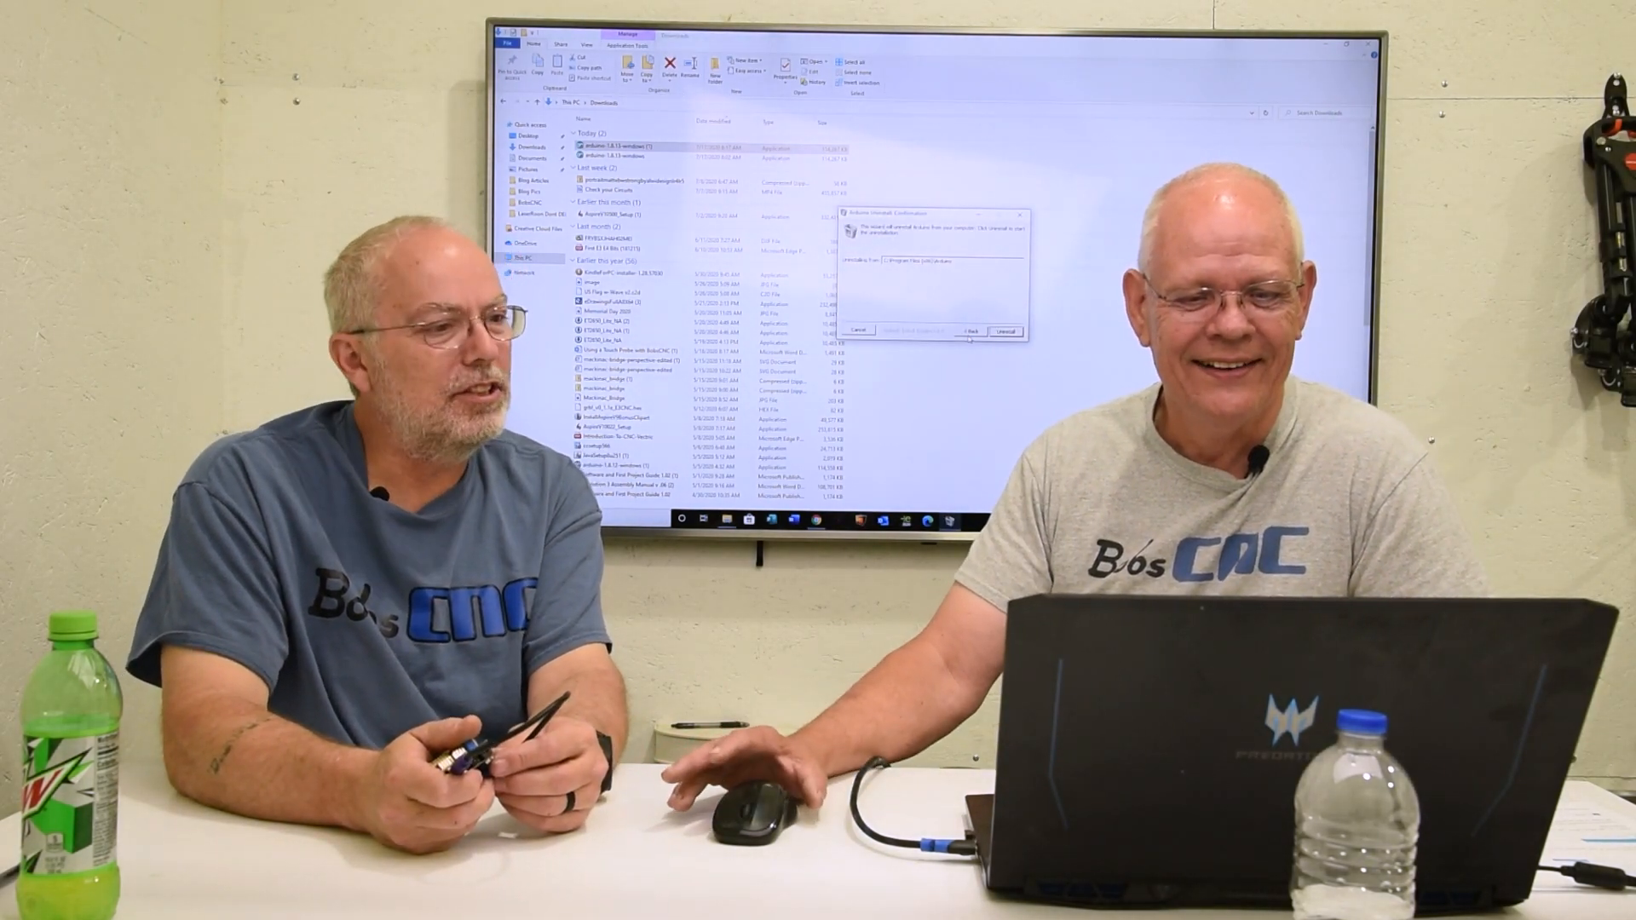
Confirm uninstalling the old Arduino and acknowledge the removal-complete message
left_click(1004, 330)
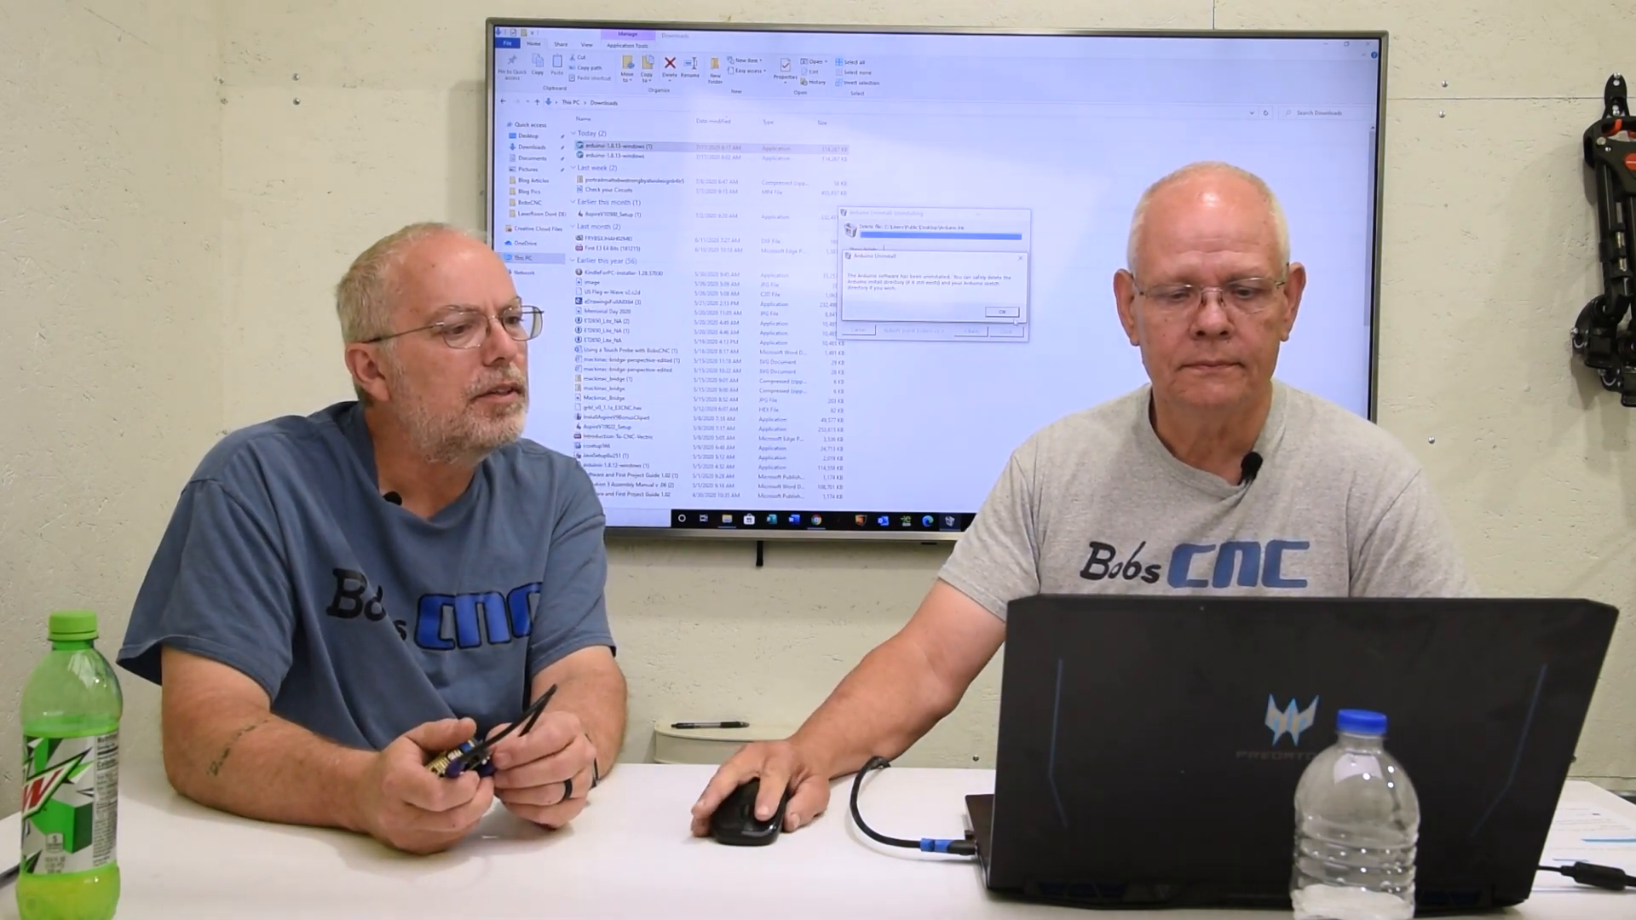
left_click(999, 312)
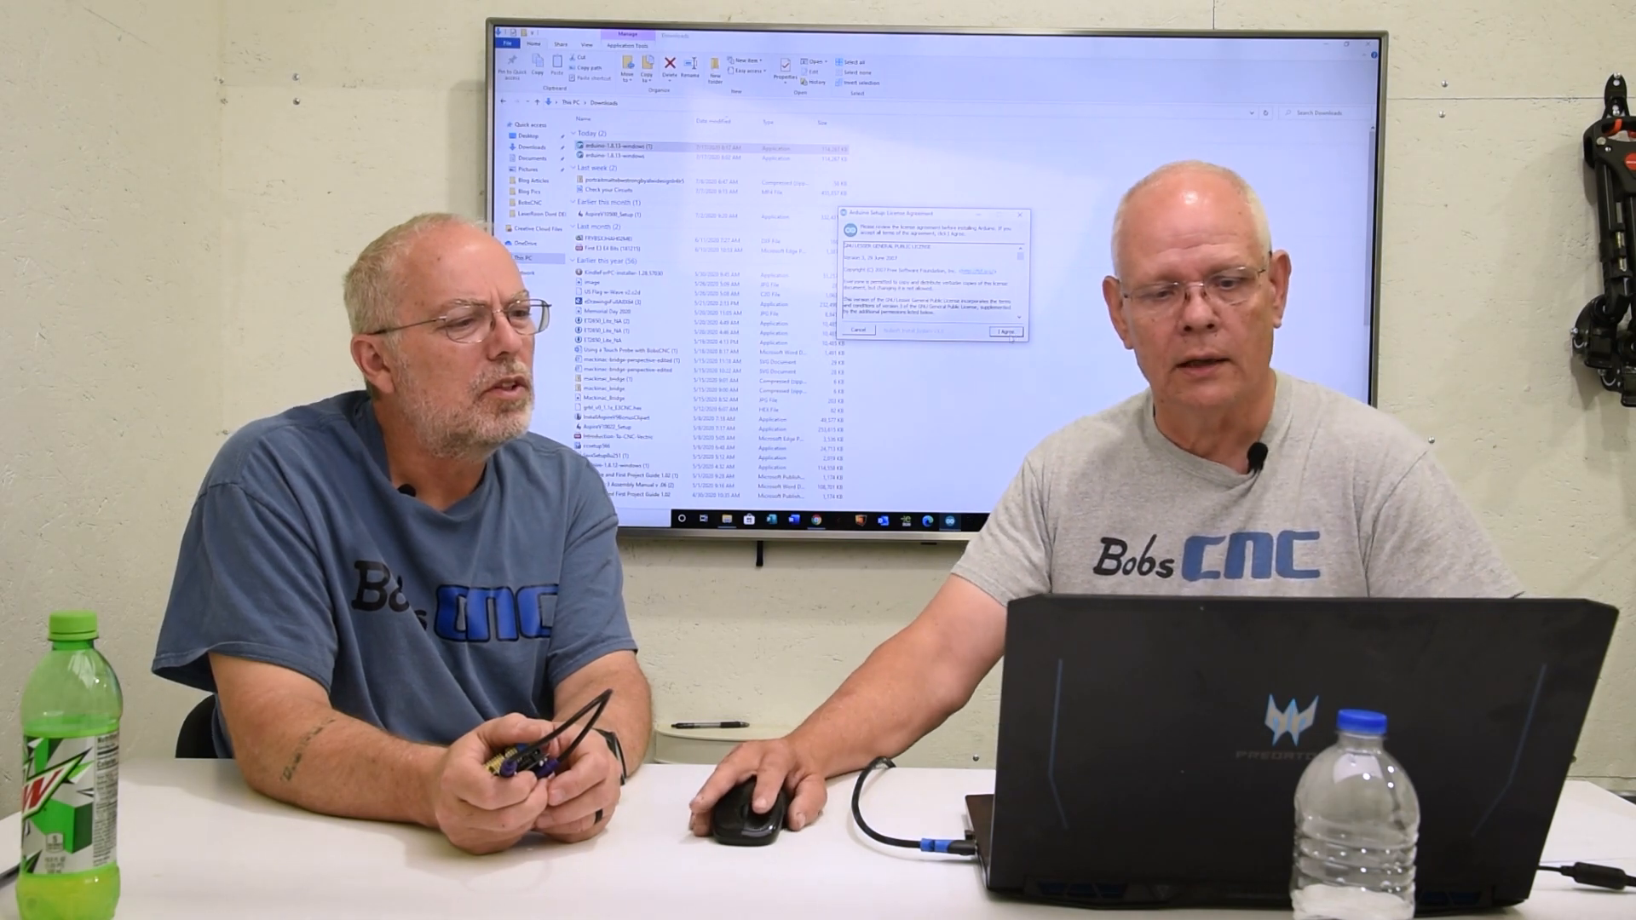
Accept the license, keep all default components, and install into the default folder
left_click(1002, 332)
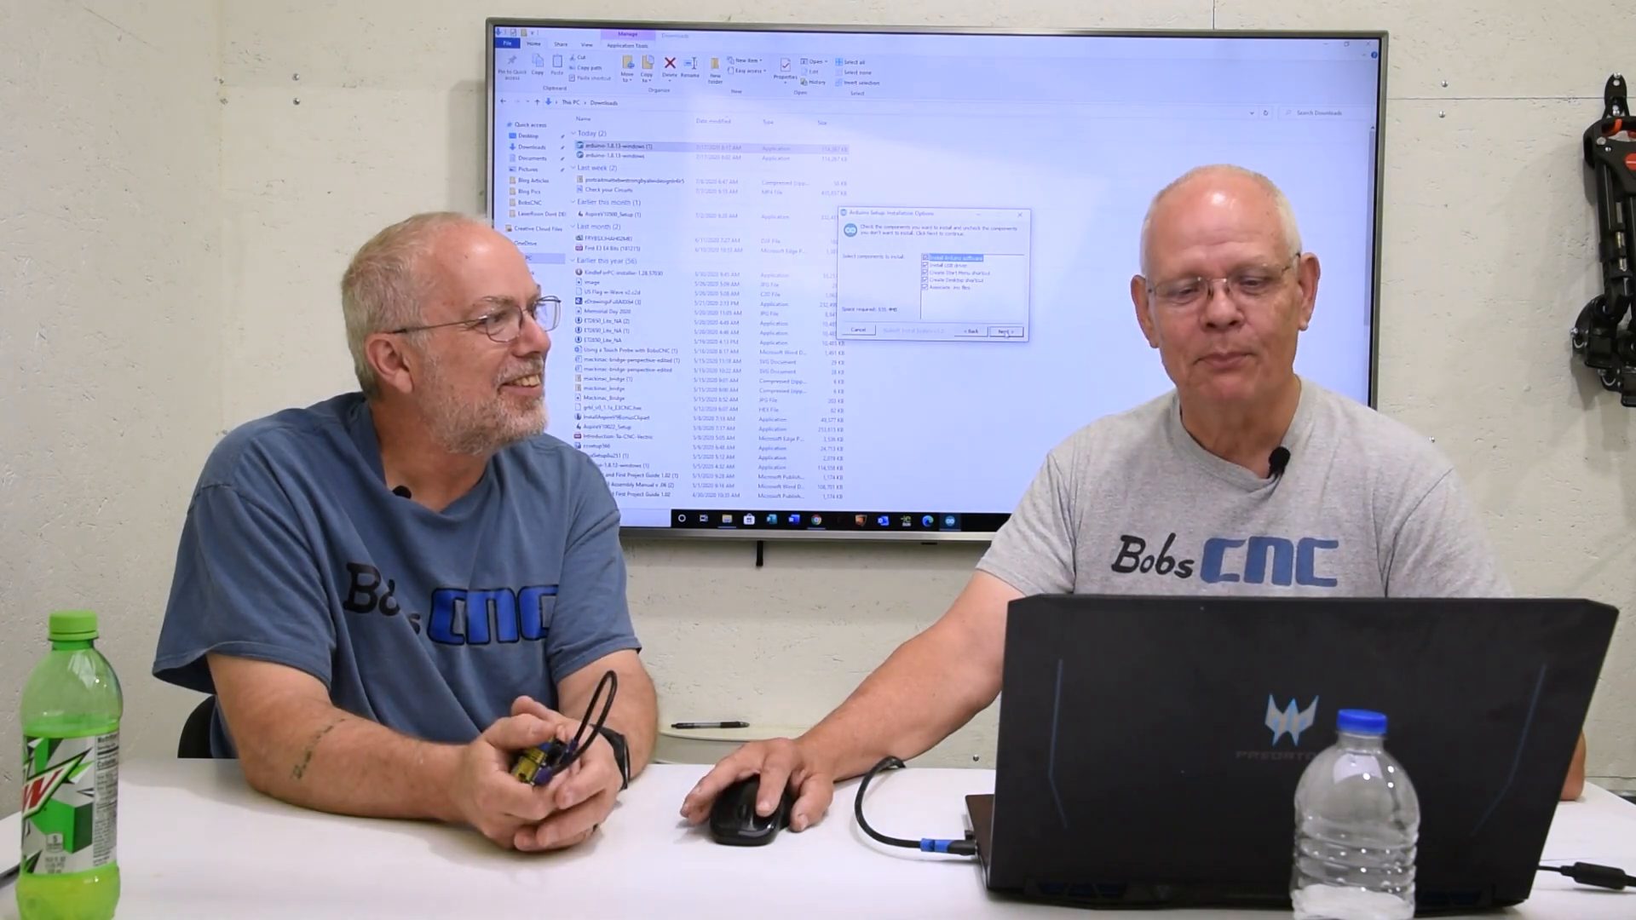
left_click(1002, 332)
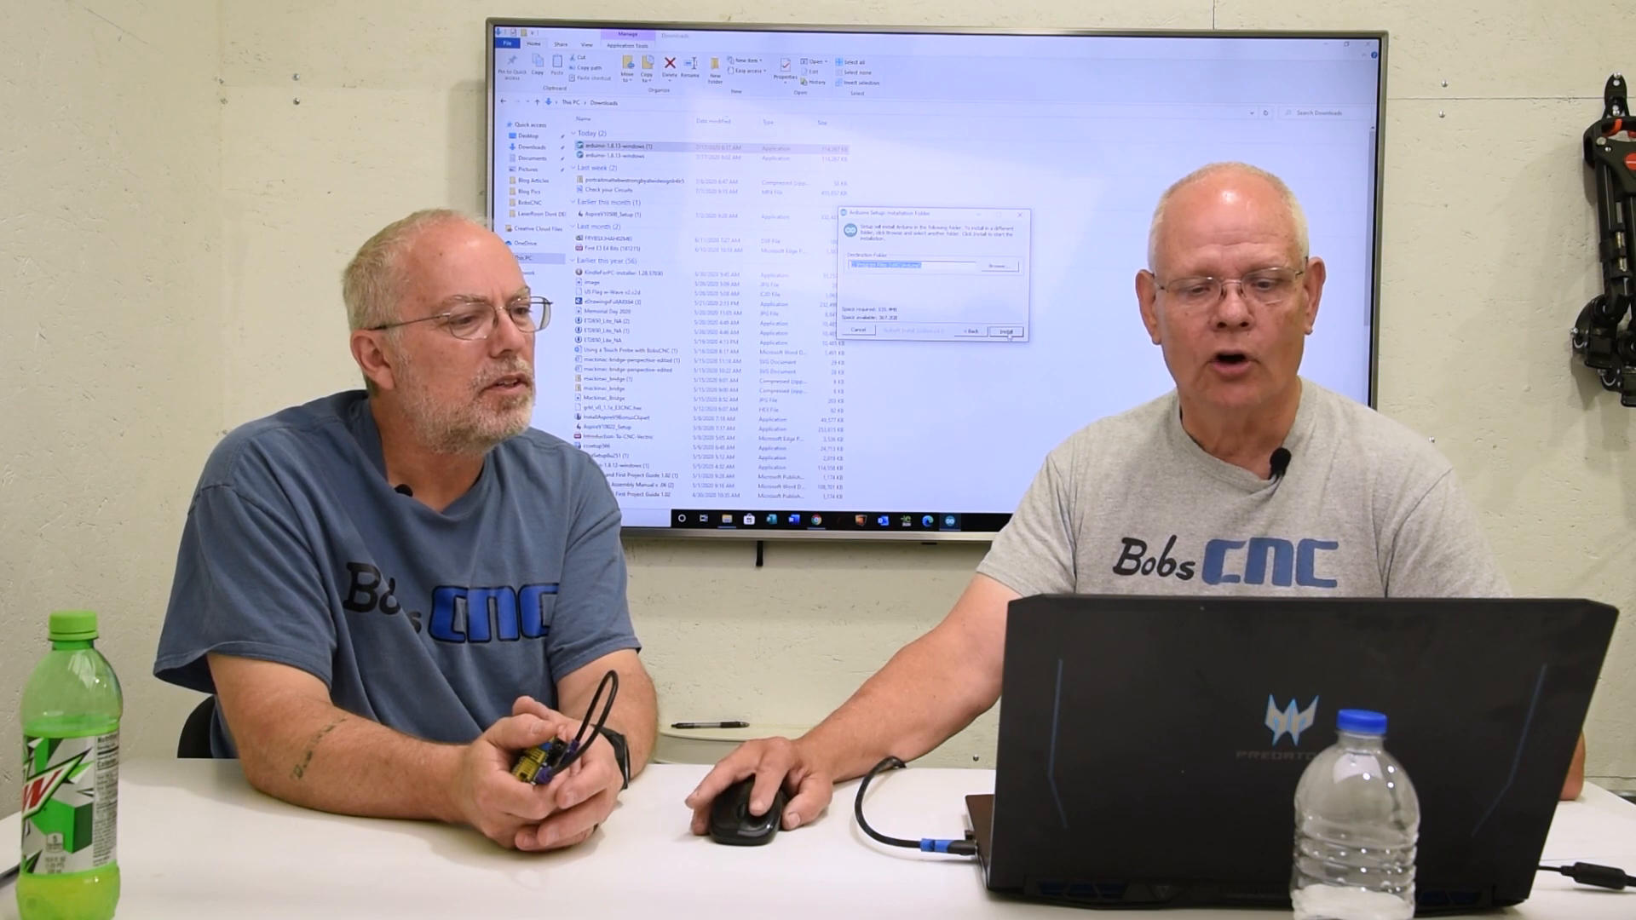
left_click(1005, 333)
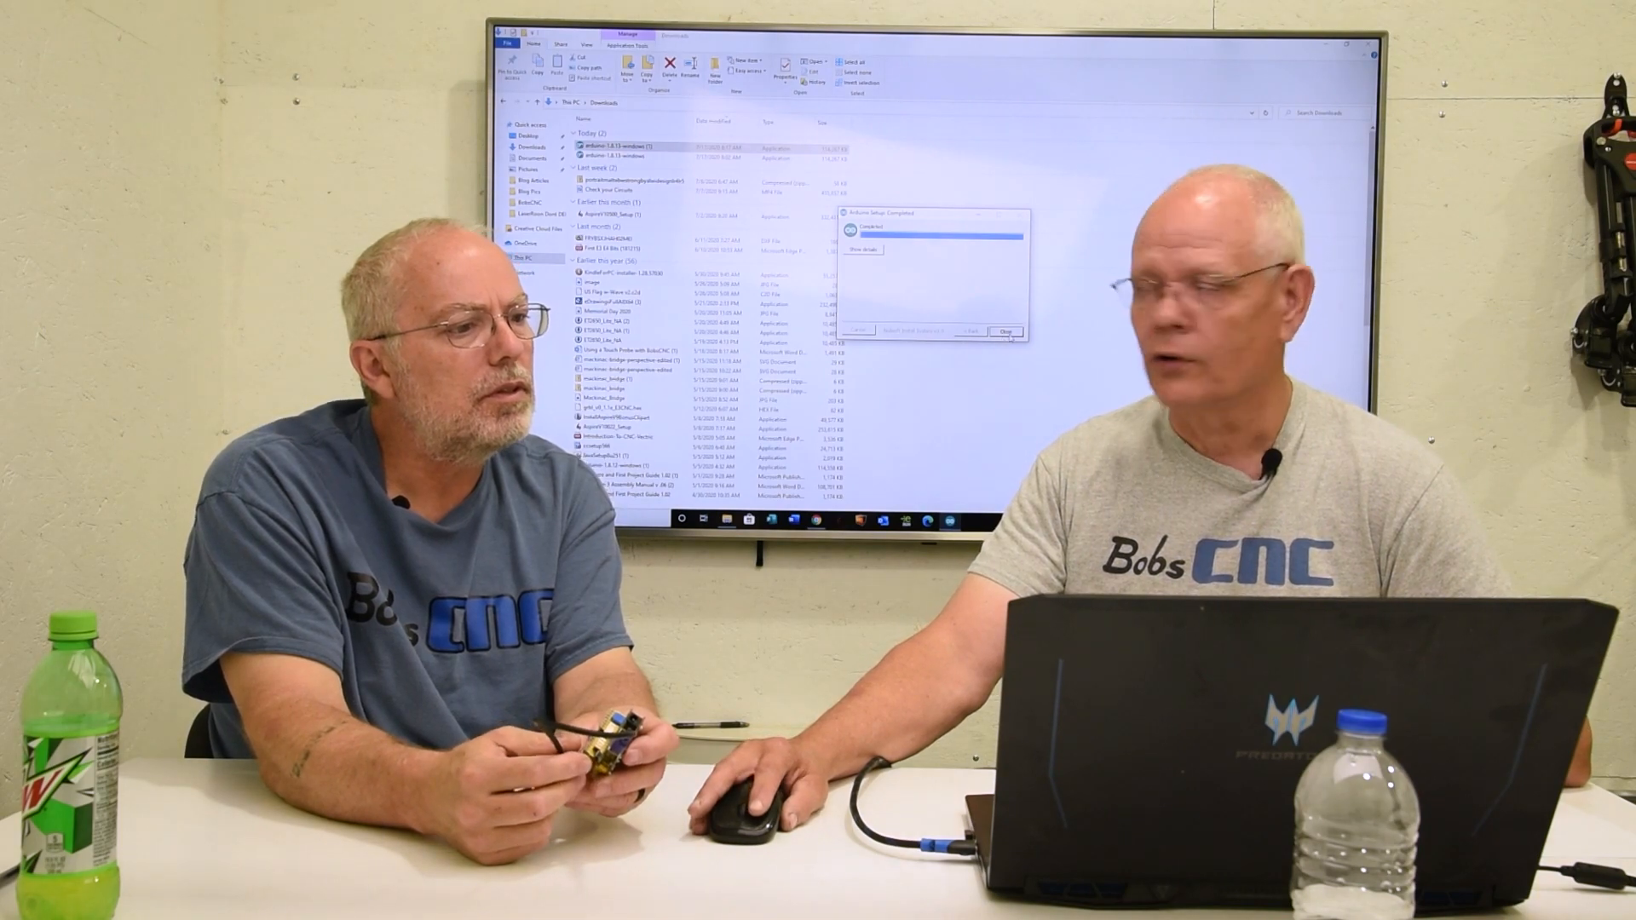
Close the completed Arduino Setup installer
left_click(1002, 332)
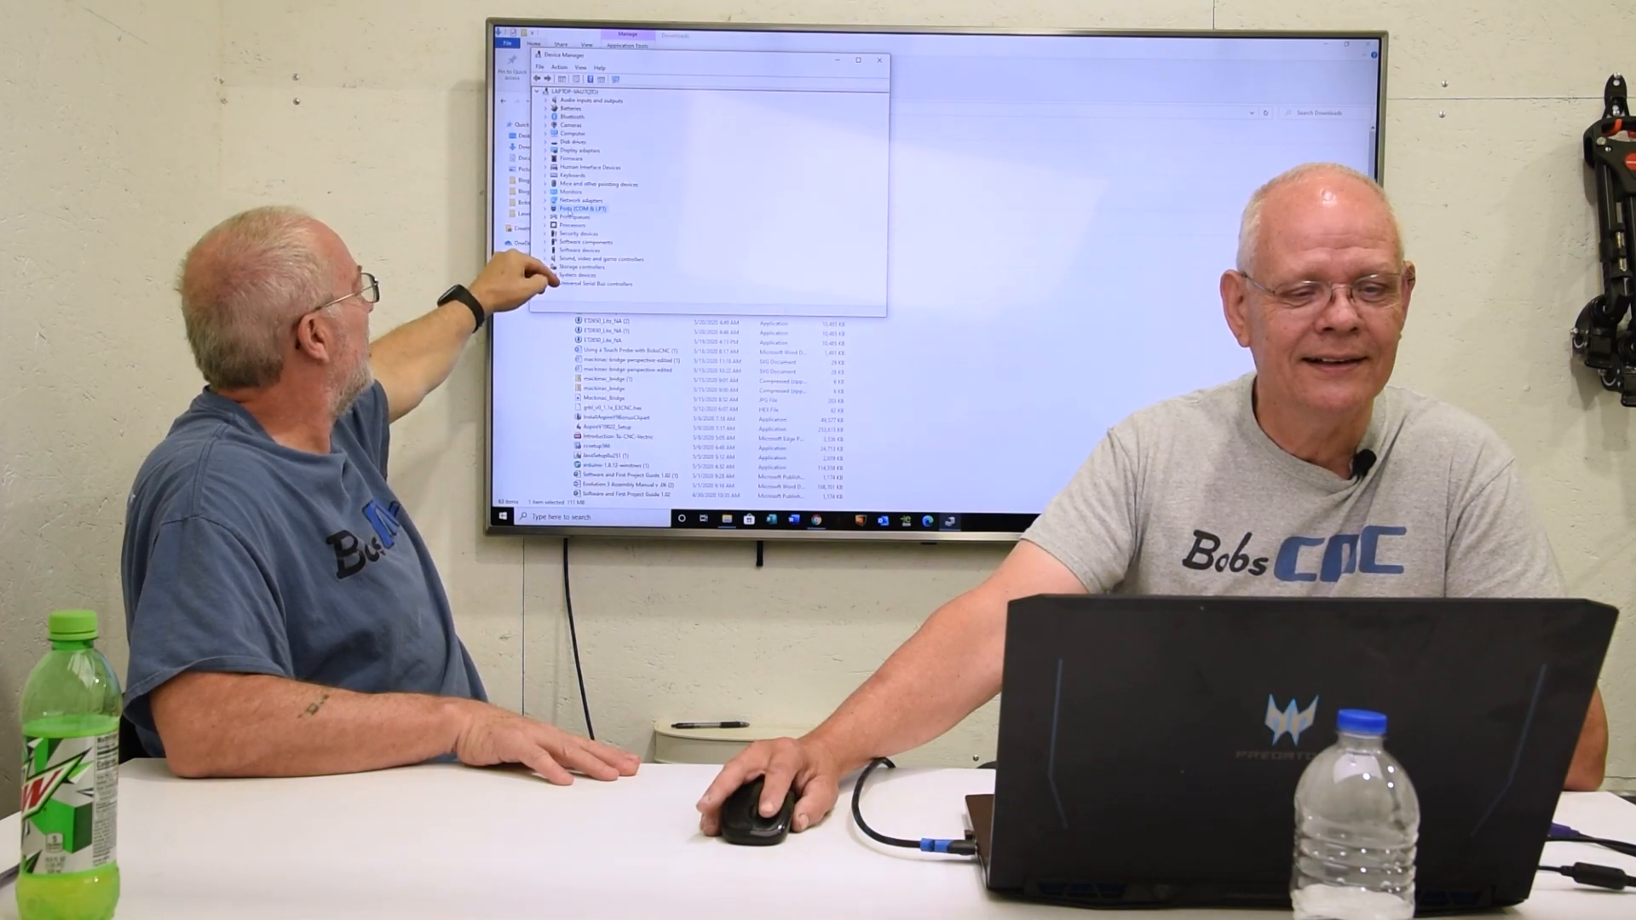
Expand Ports (COM & LPT) to reveal the CNC controller's COM port entry
left_click(542, 208)
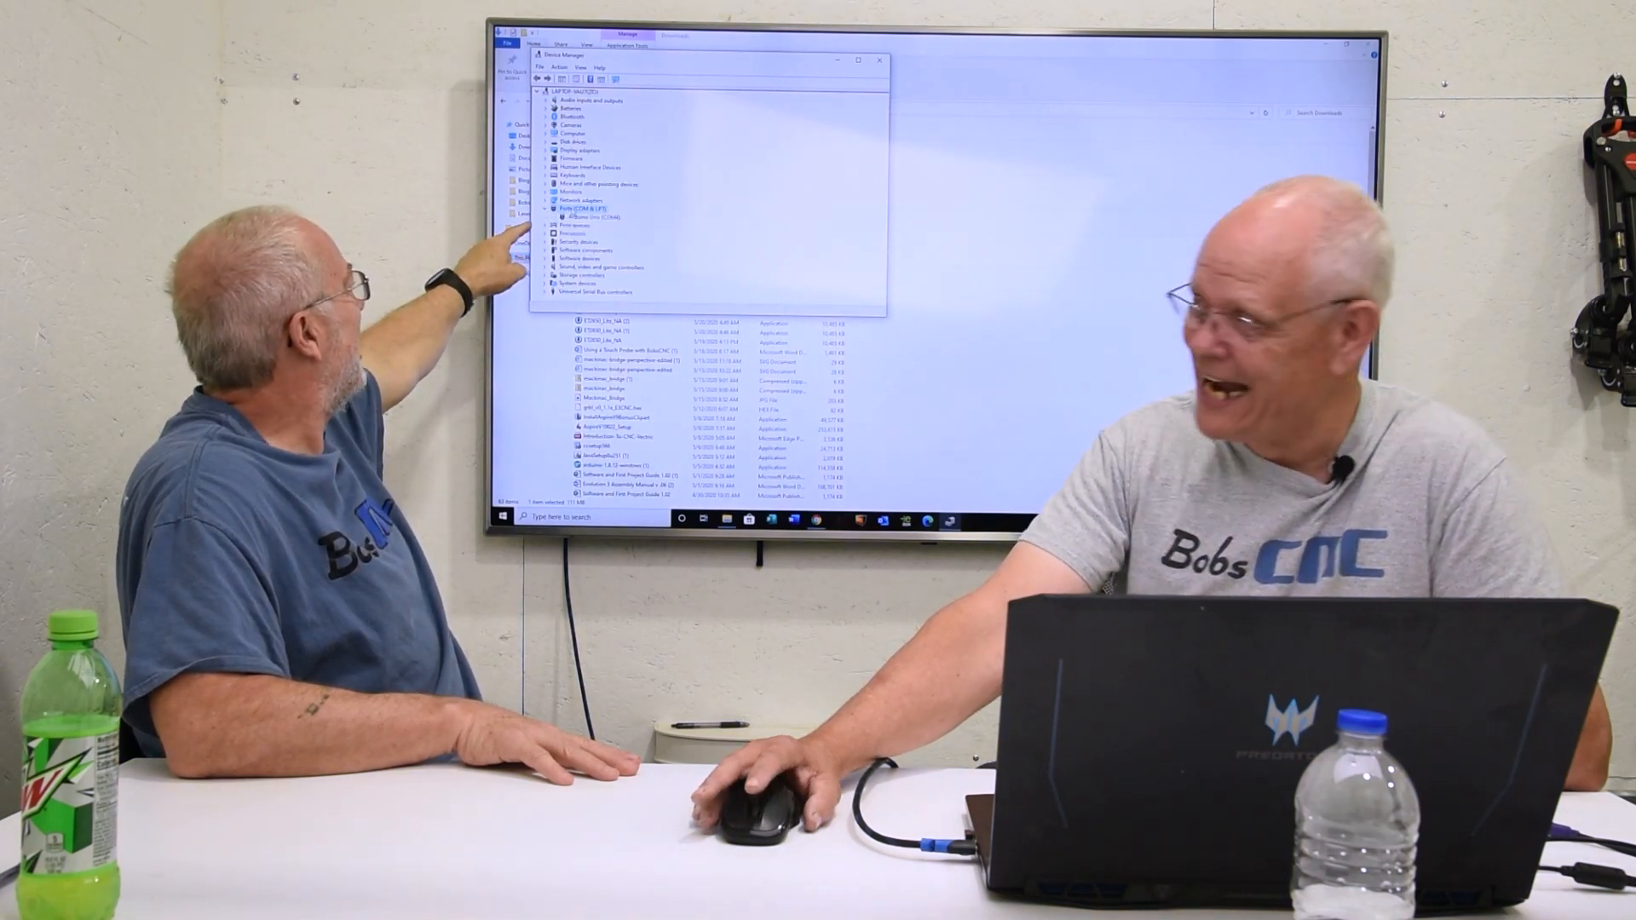